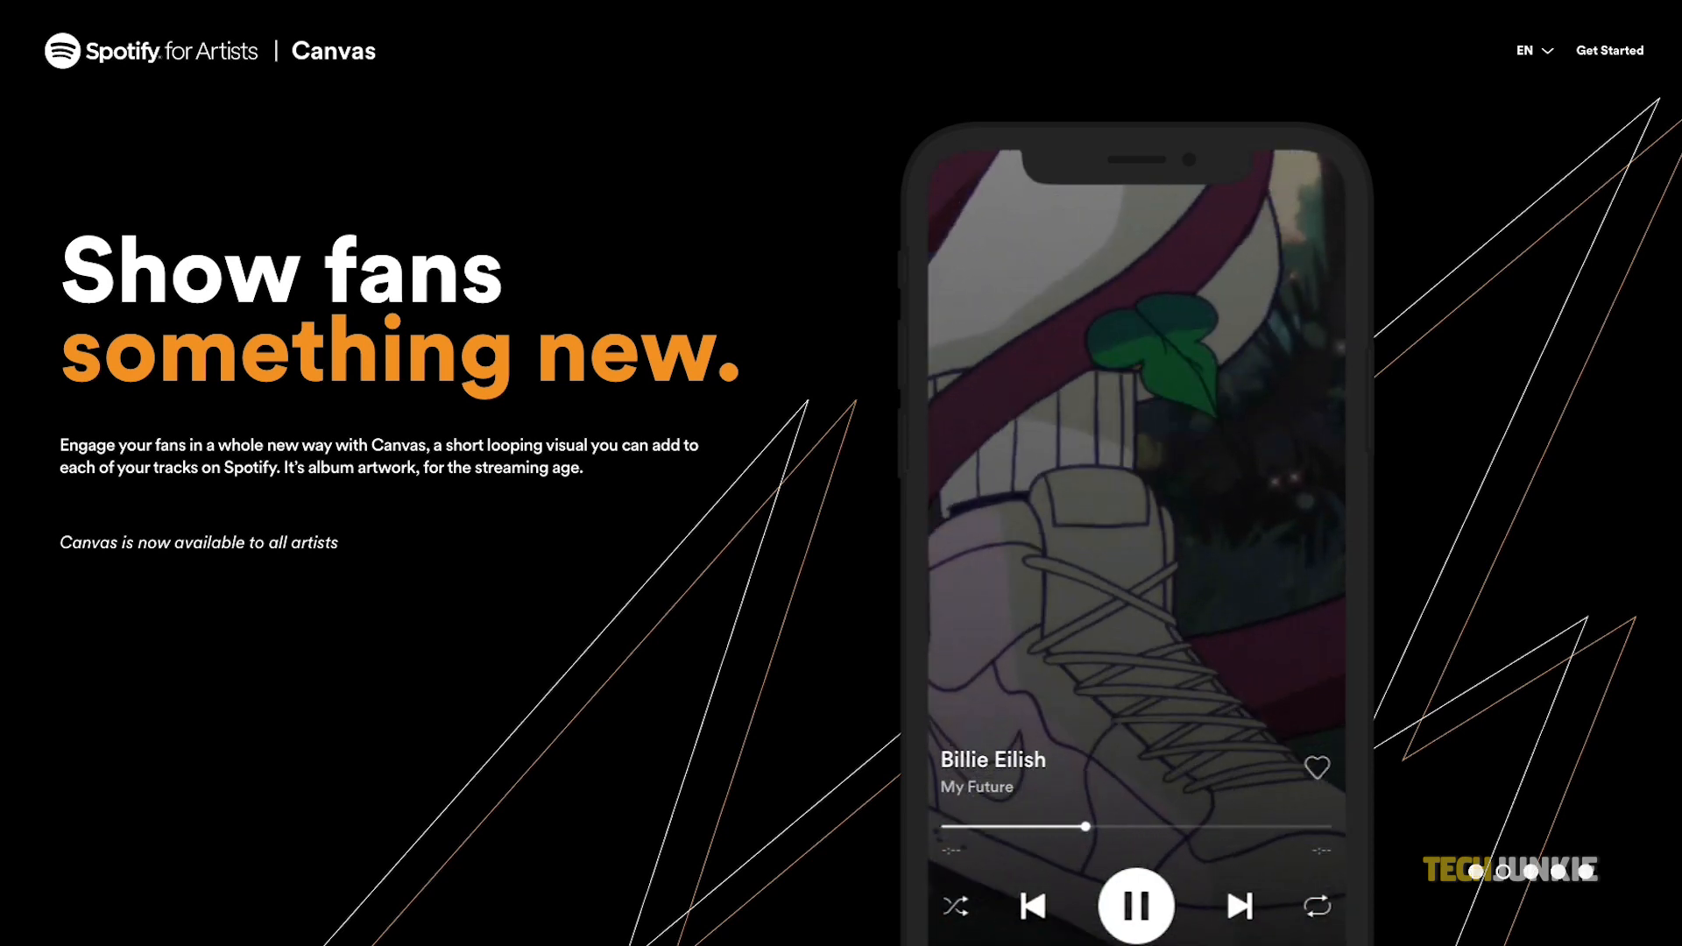
- Switch the Canvas looping-visuals toggle off in Settings and return to Home
scroll(down, 3)
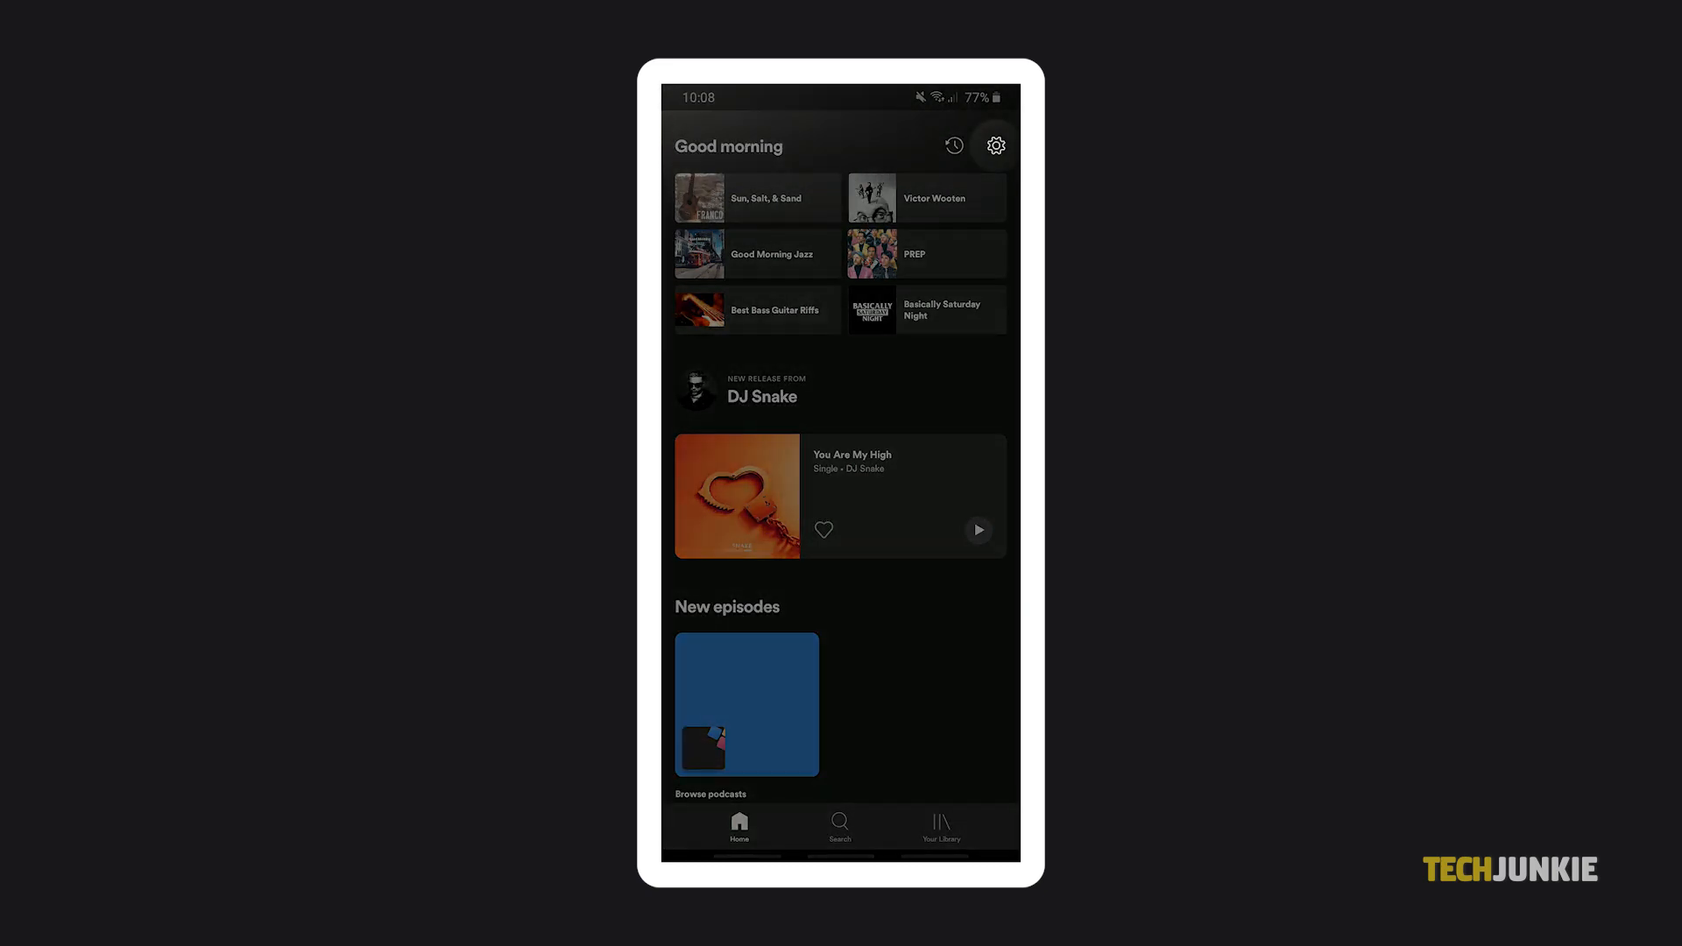
click(994, 145)
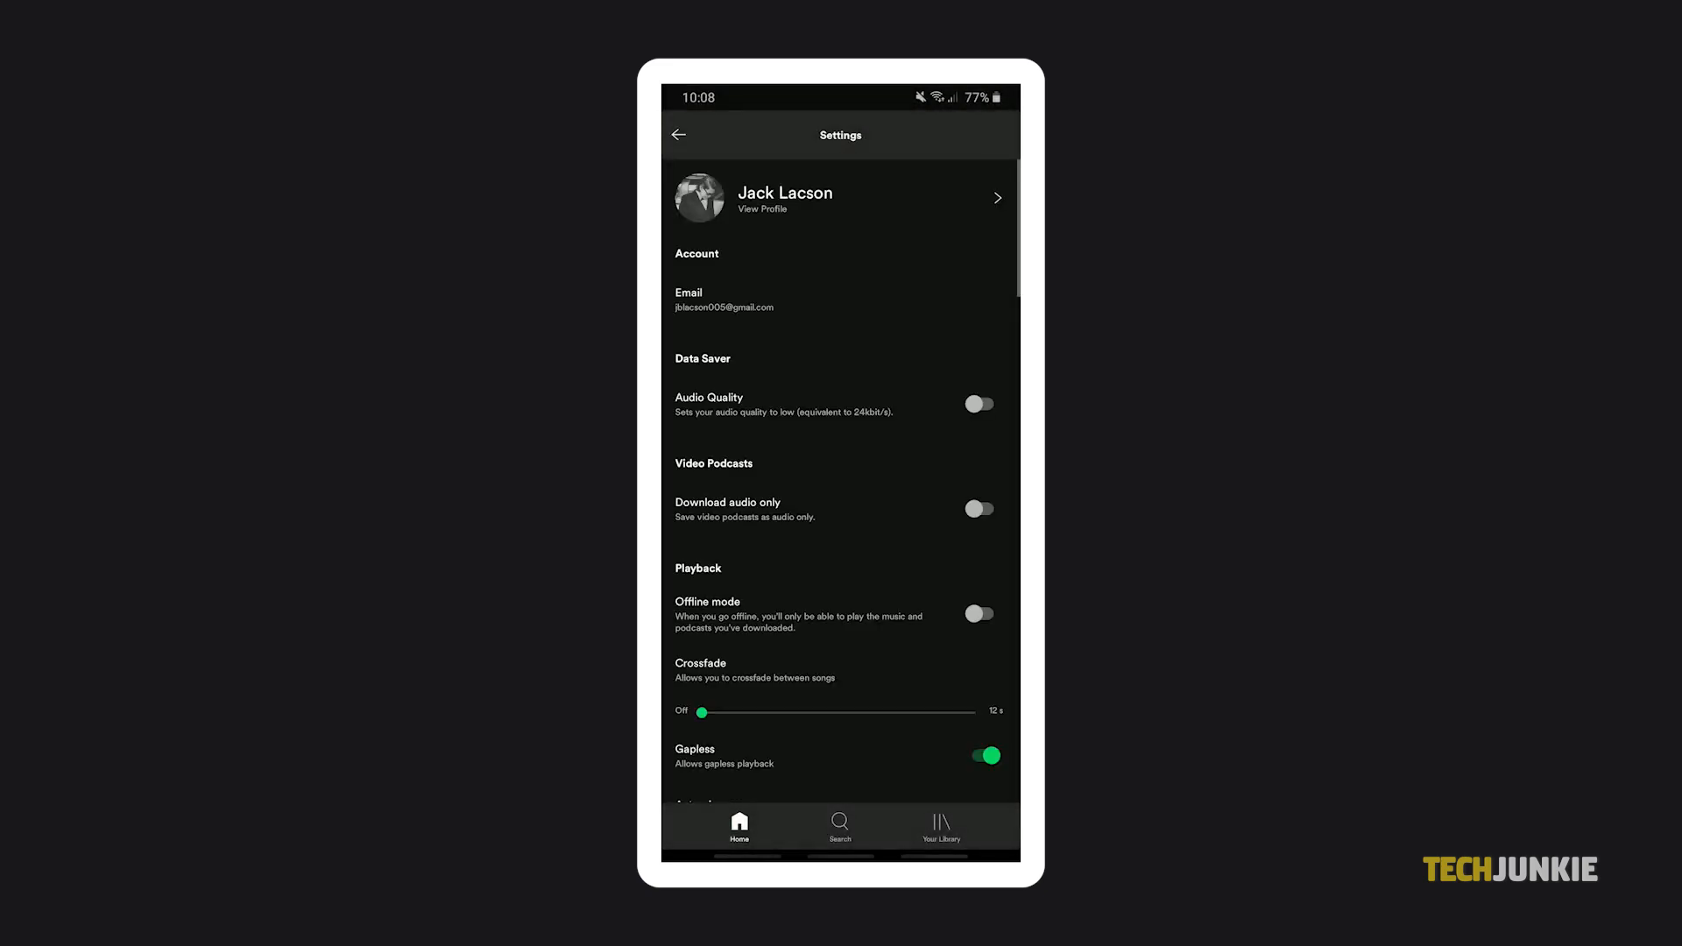
scroll(down, 3)
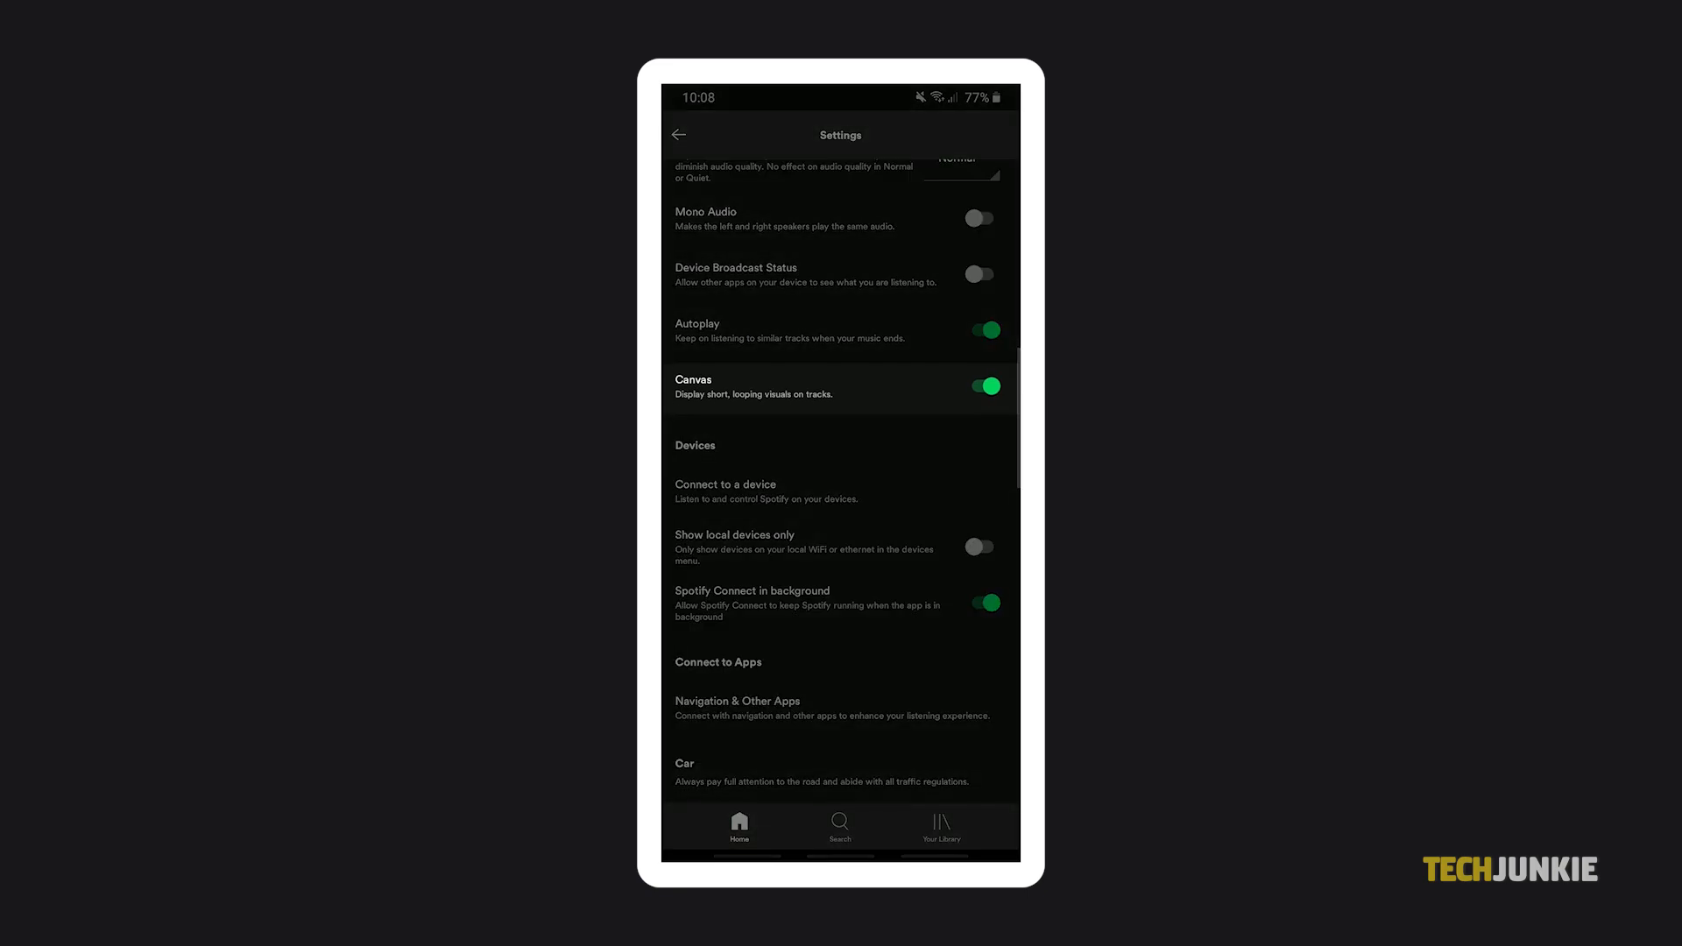
click(978, 387)
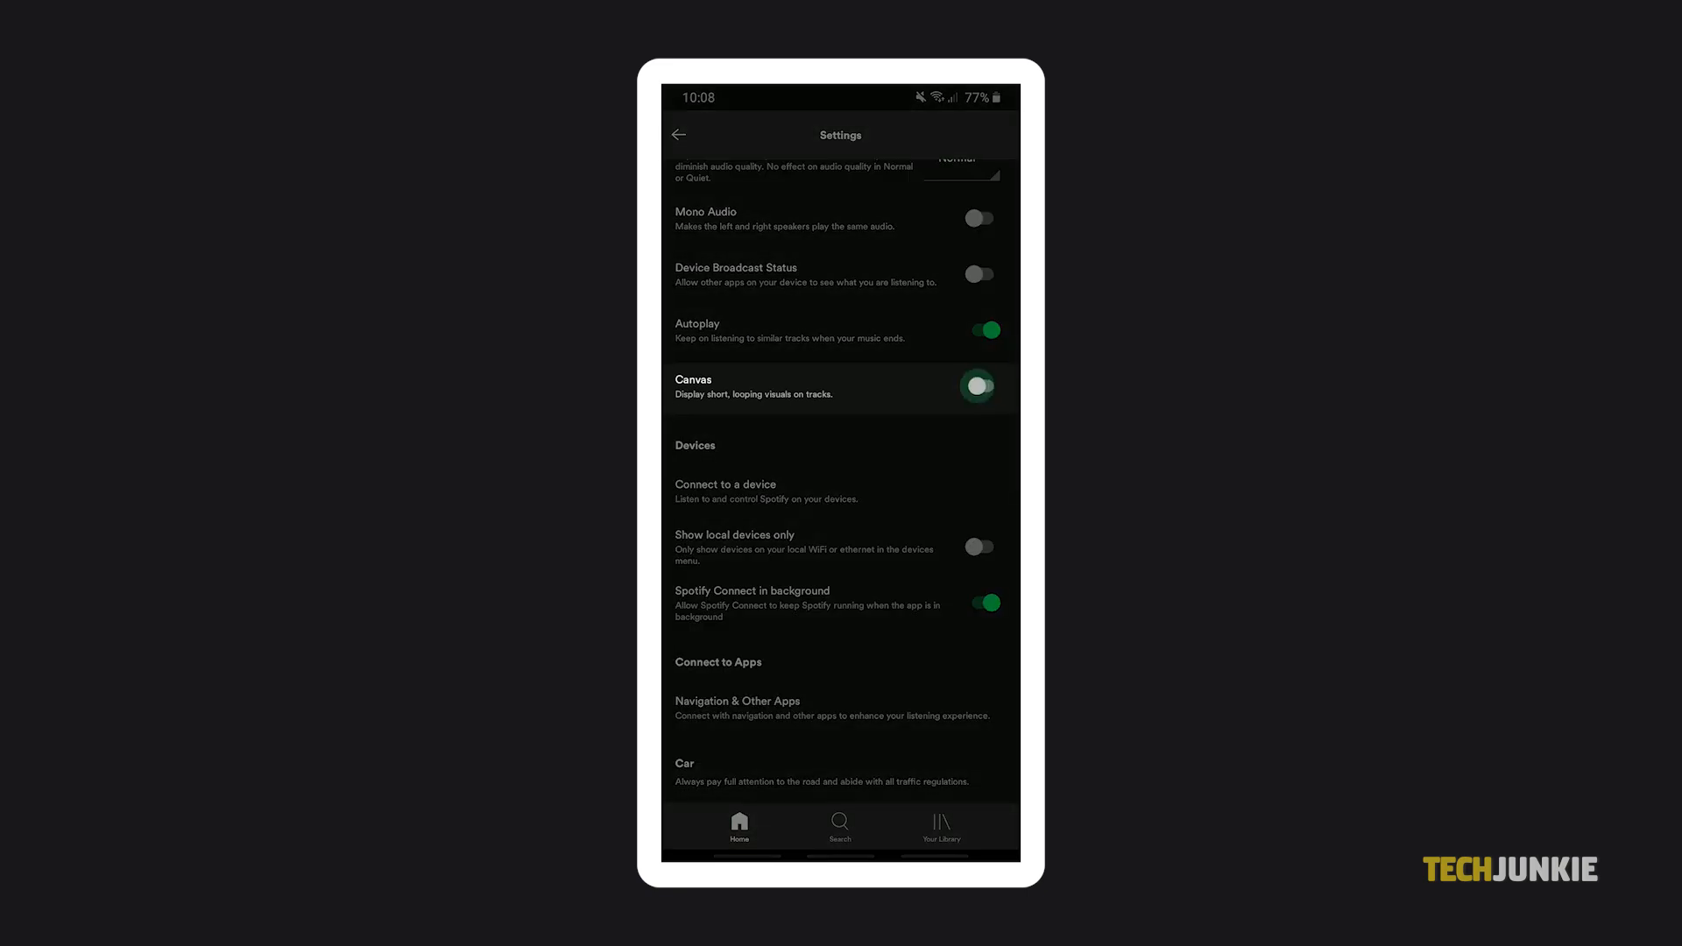
click(978, 386)
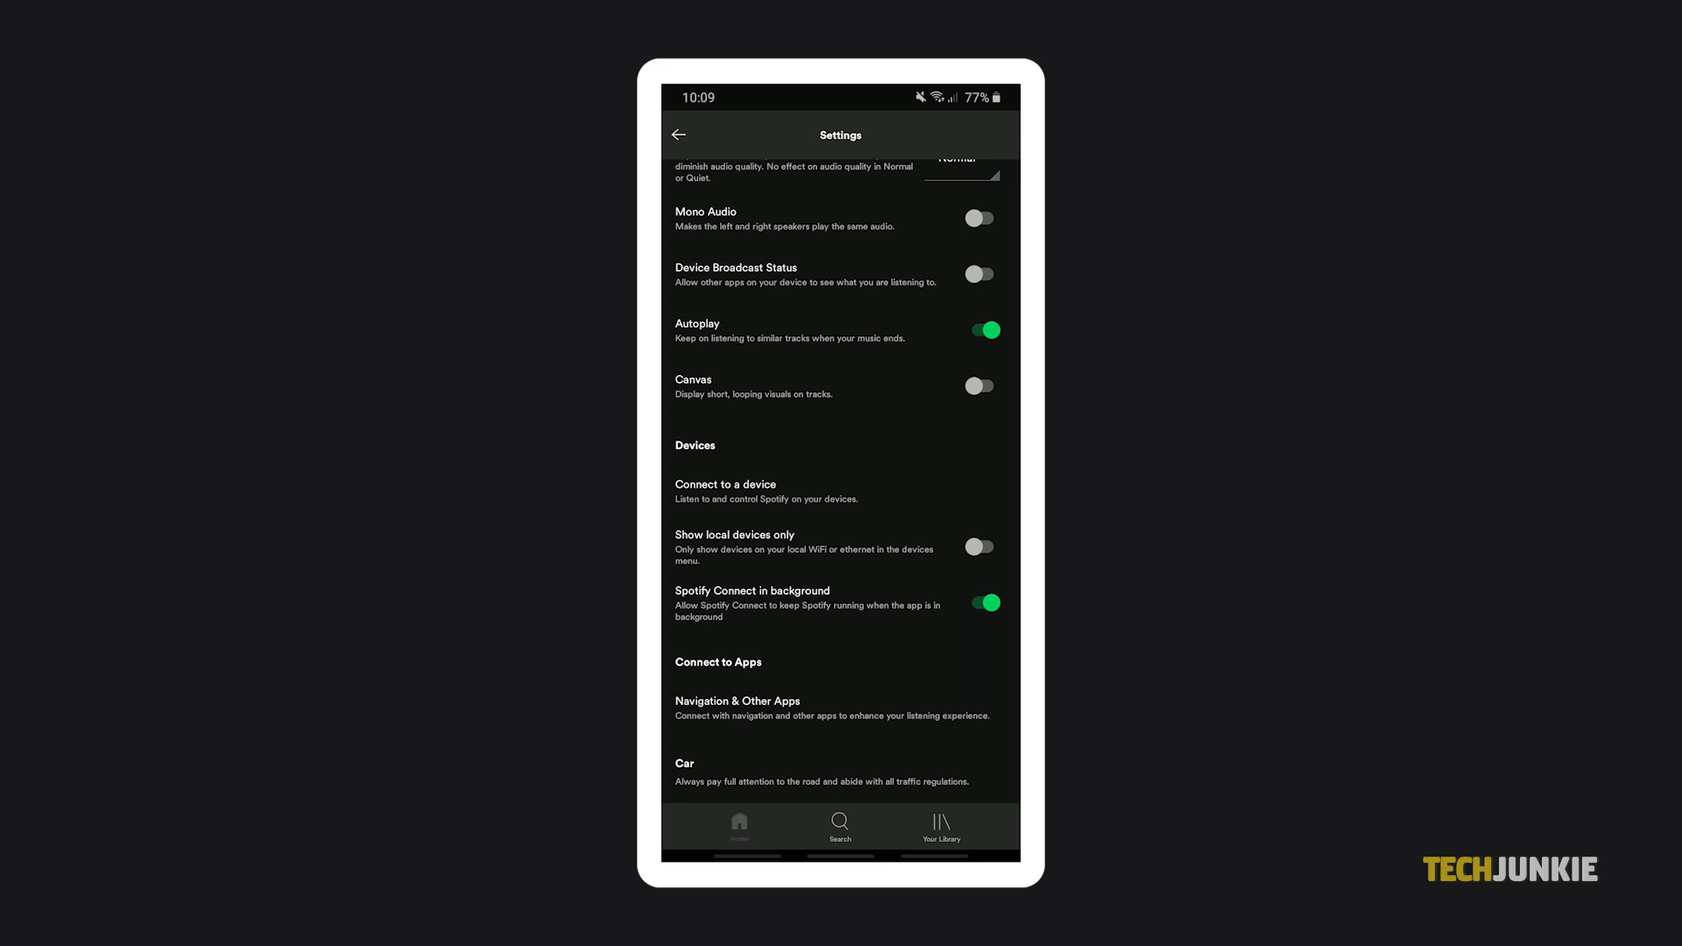
click(678, 135)
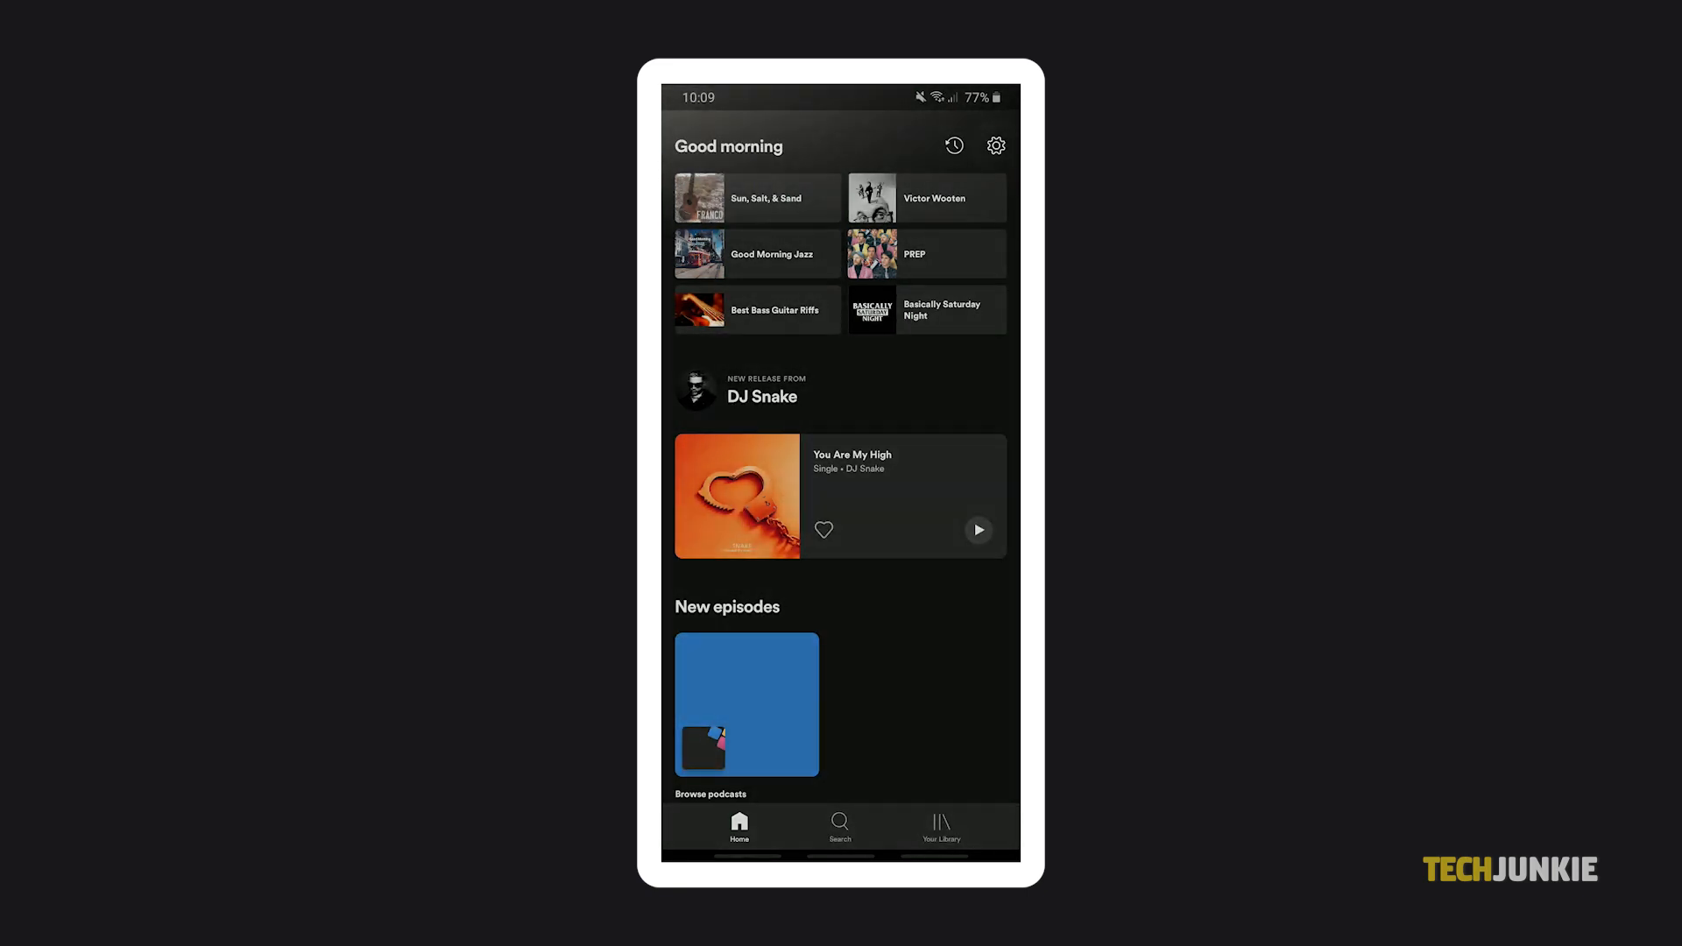
- Switch on 'Download audio only' under Video Podcasts in Settings
click(995, 144)
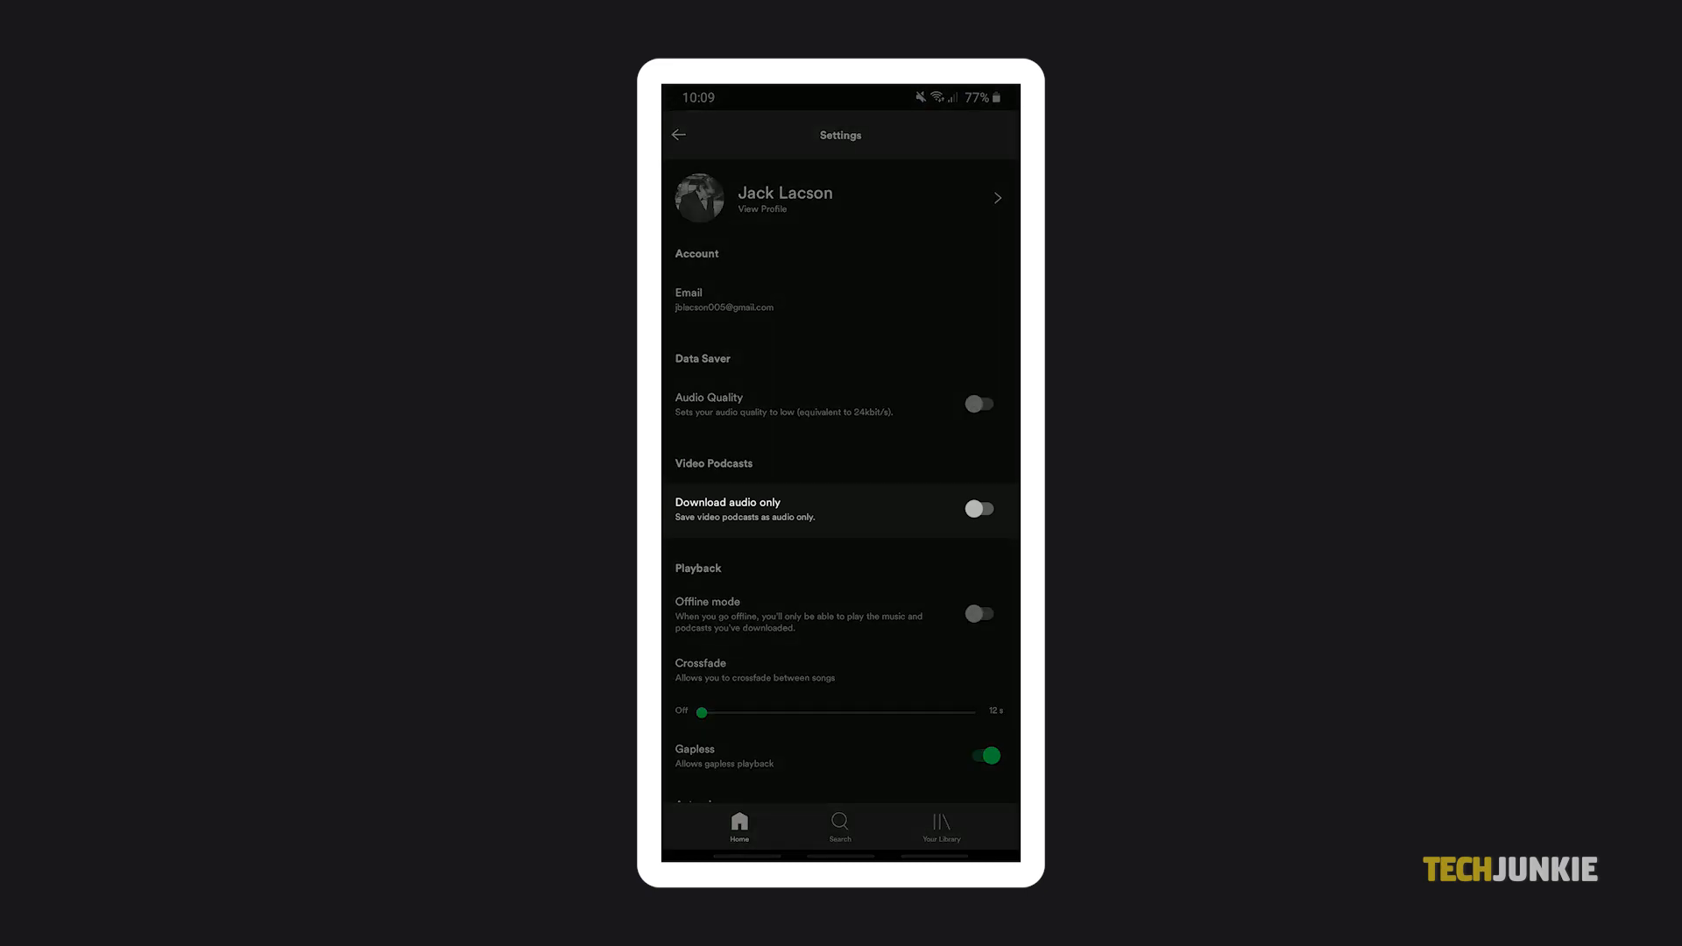
click(977, 508)
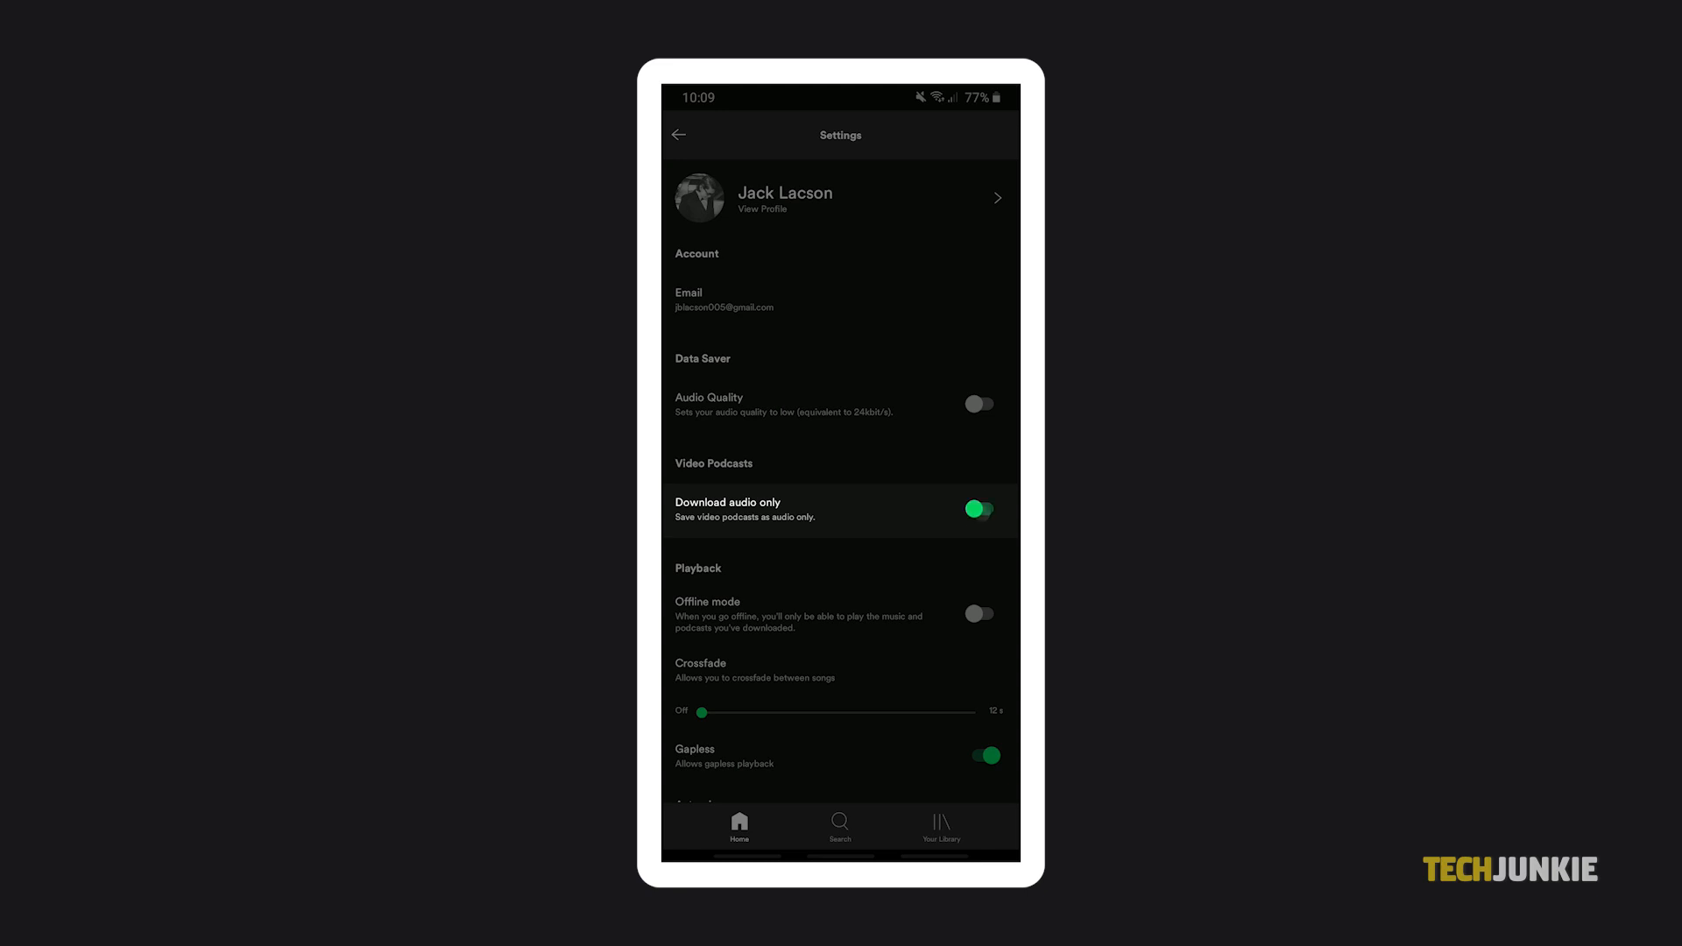